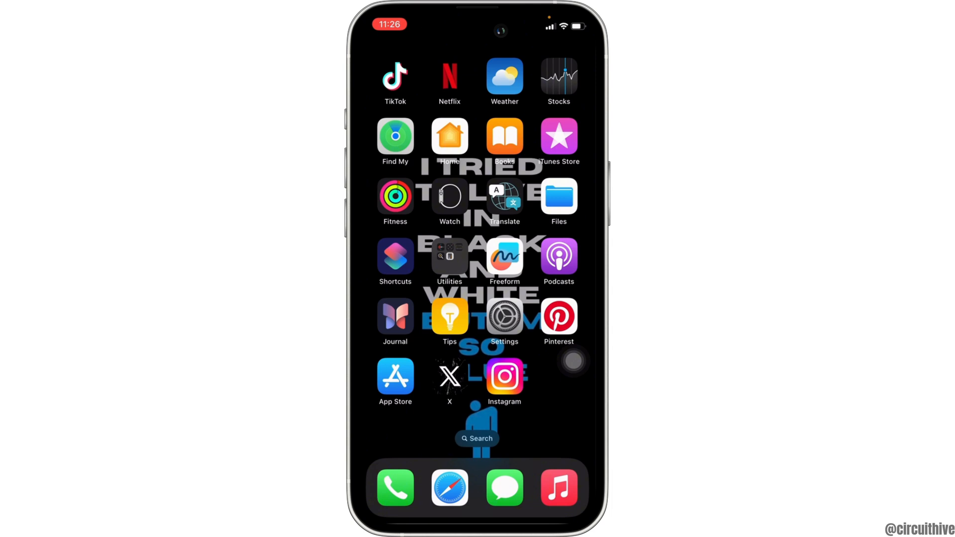
Step: Launch Settings from the home screen and scroll the list down to the Camera entry
click(504, 317)
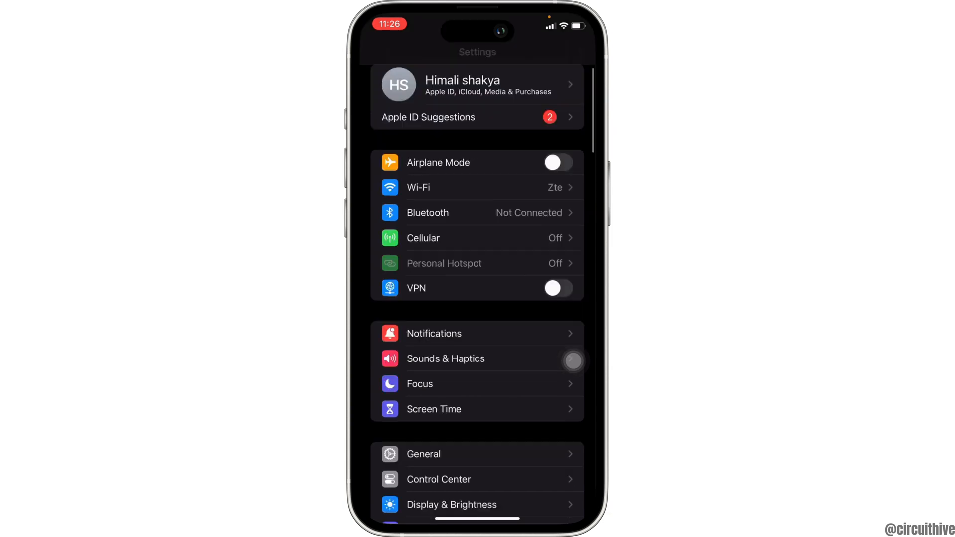
scroll(down, 3)
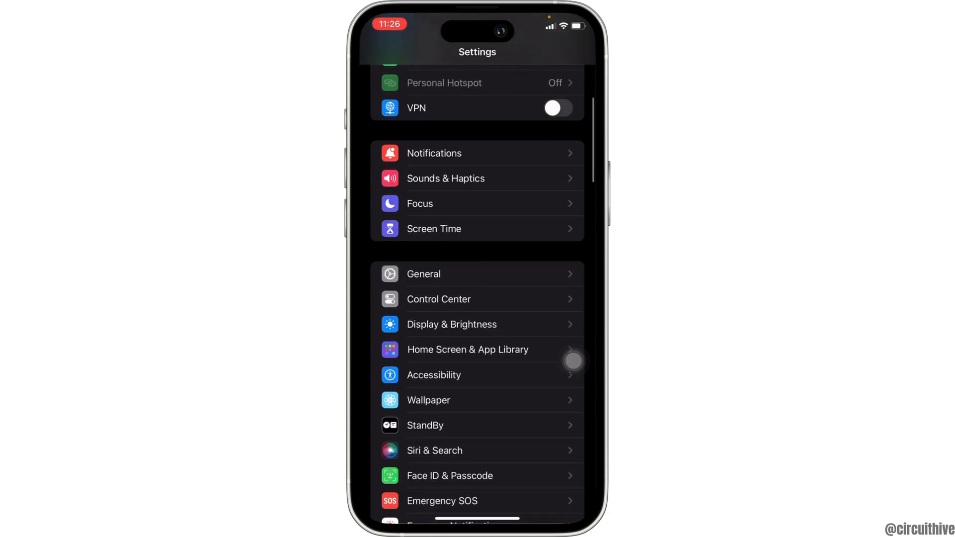
scroll(down, 3)
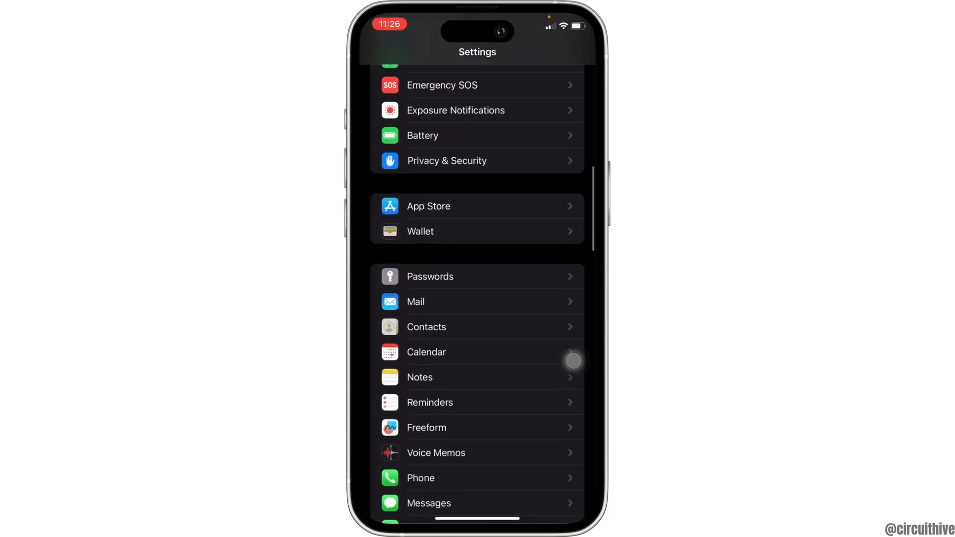
scroll(down, 3)
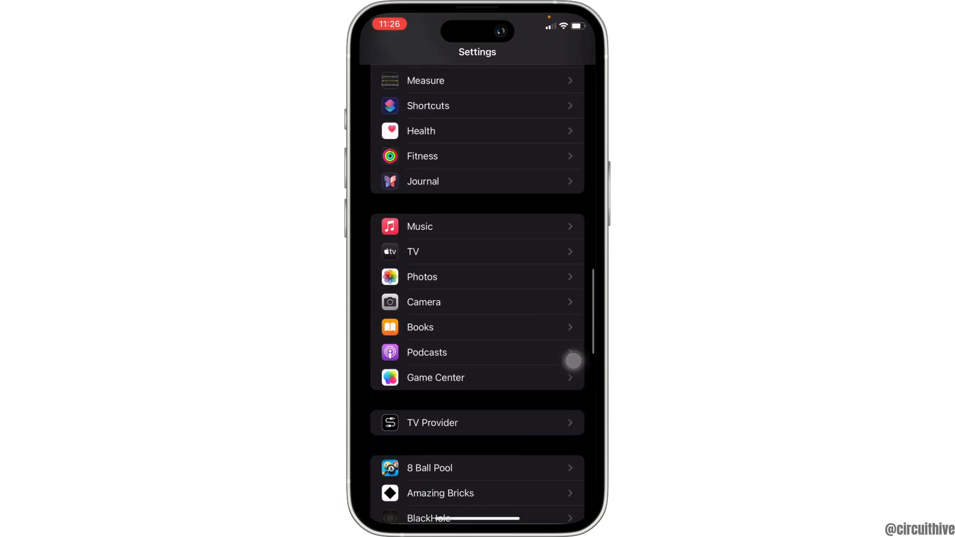
Step: Switch the Grid toggle off under Camera's Composition settings and check the Camera view
click(423, 302)
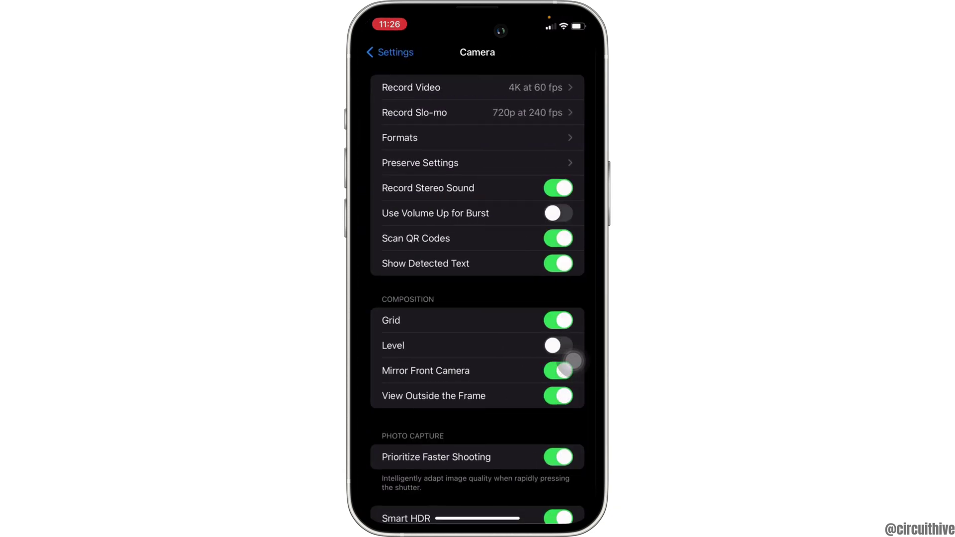
click(557, 320)
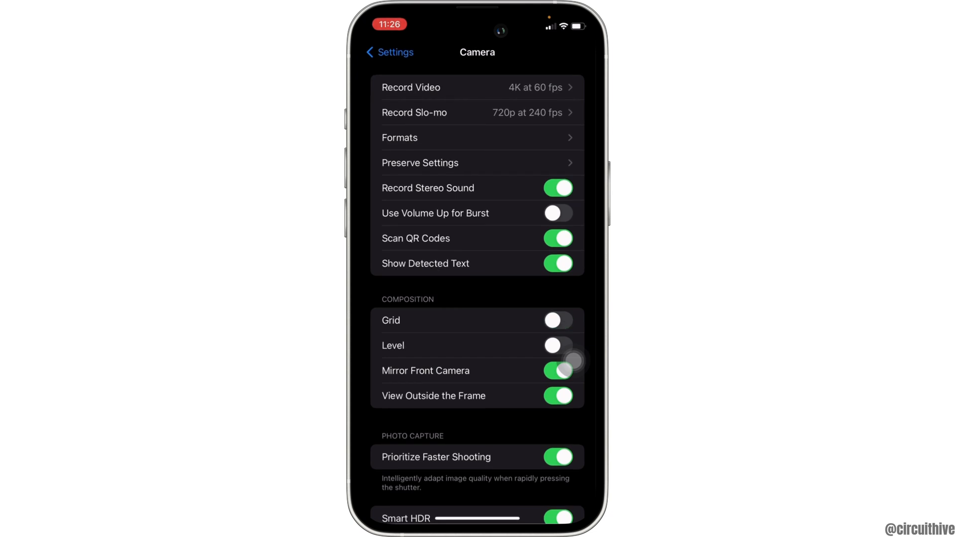
click(420, 163)
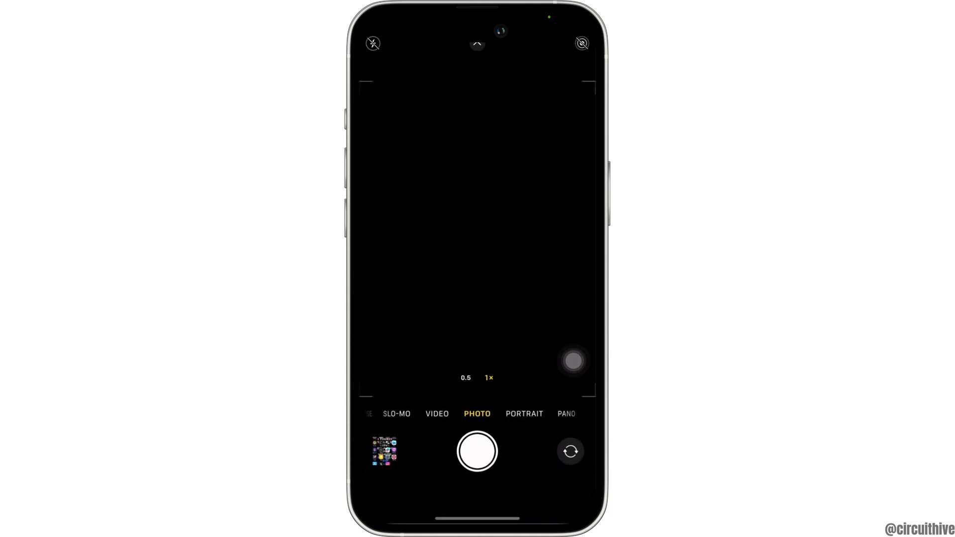
Step: Put the Camera into Portrait mode and use the f aperture control for depth adjustment
click(523, 413)
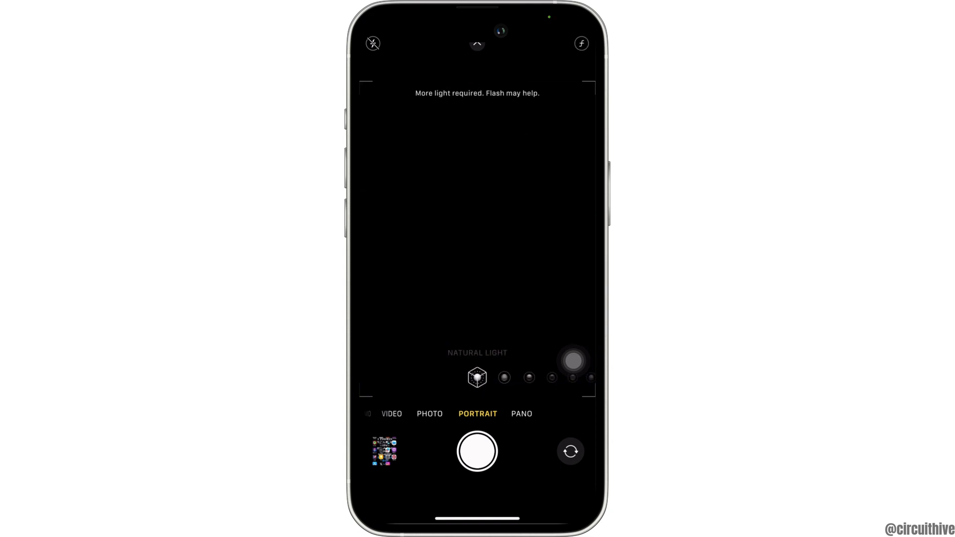
click(583, 43)
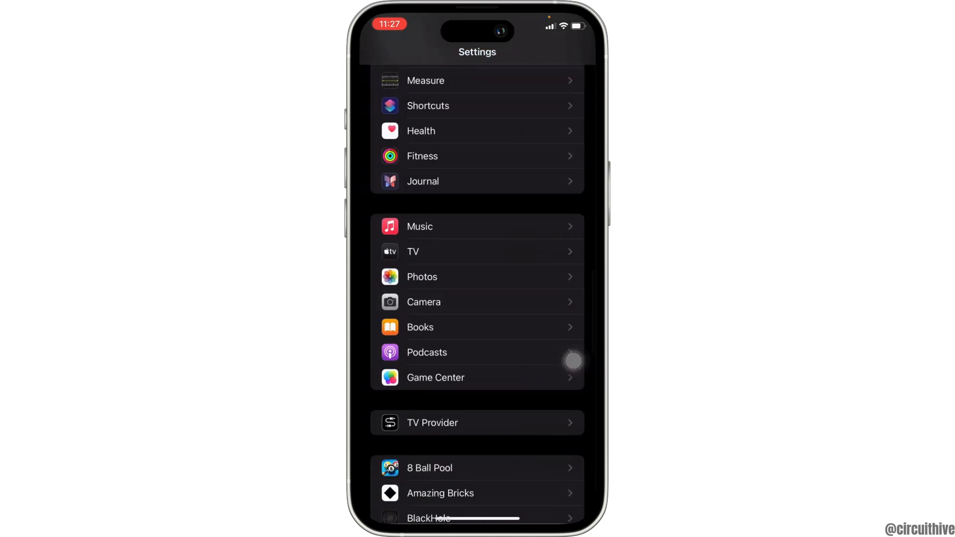
Step: Reach the Transfer or Reset iPhone page through General in Settings
scroll(down, 3)
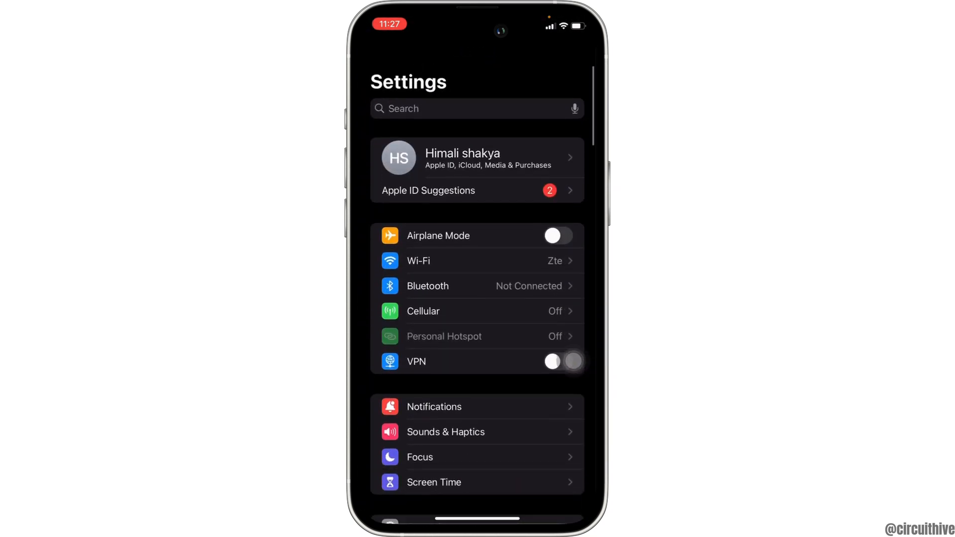
scroll(down, 3)
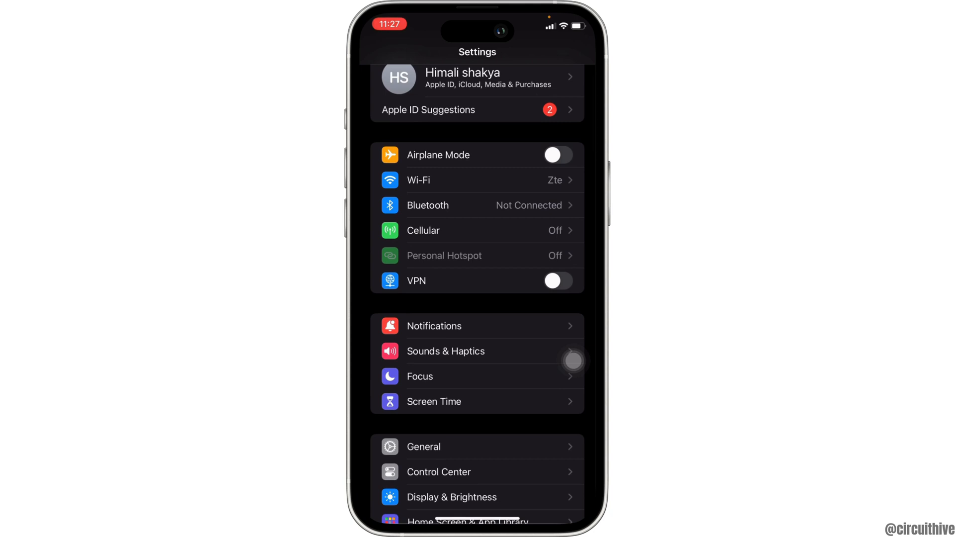
click(424, 447)
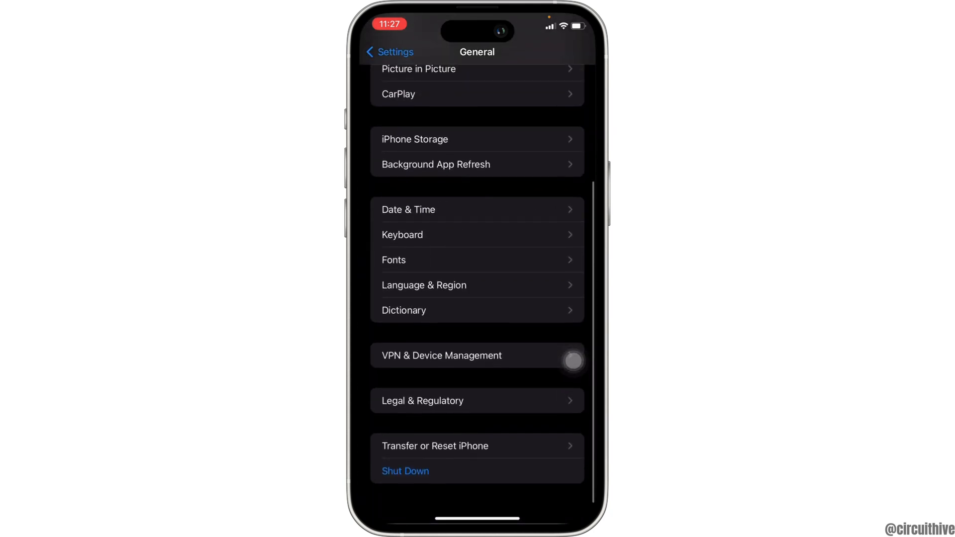
click(434, 446)
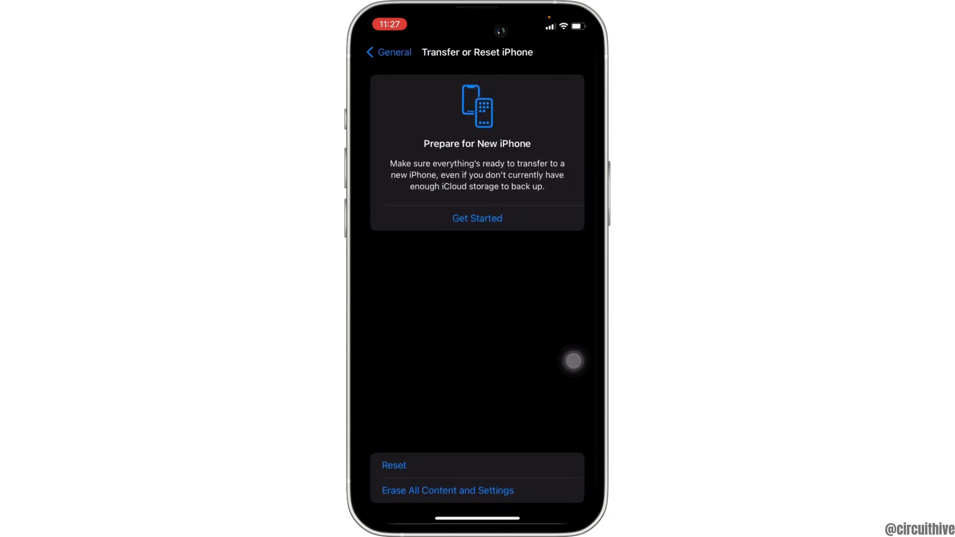